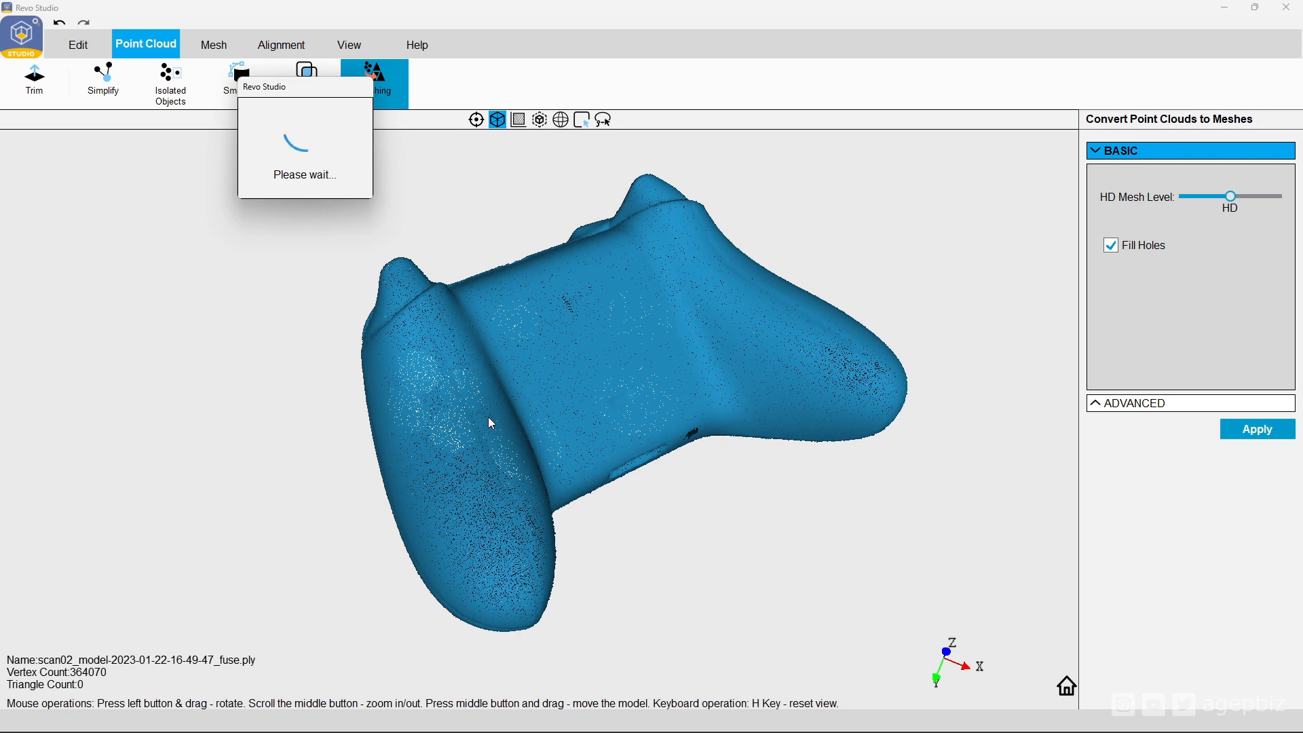
Step: Orbit the finished 949,636-triangle controller mesh to inspect its face buttons
click(1256, 429)
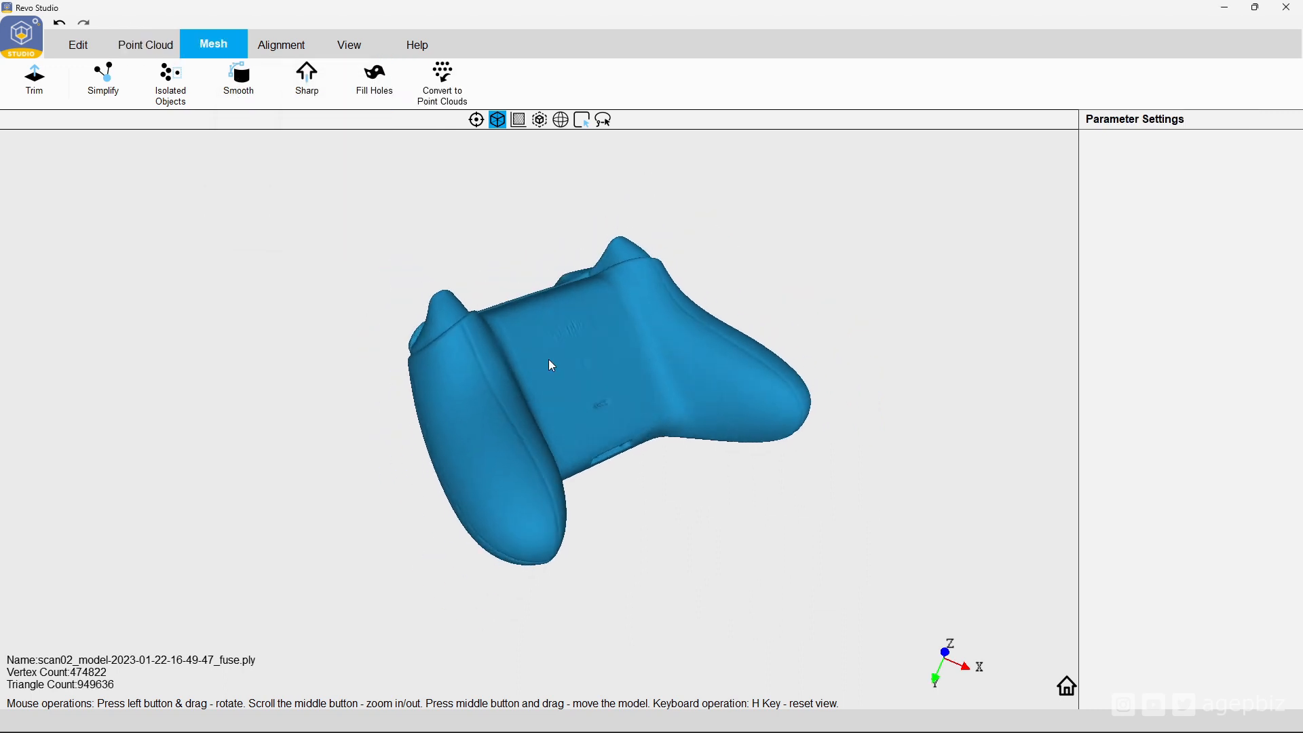
drag(549, 366, 859, 337)
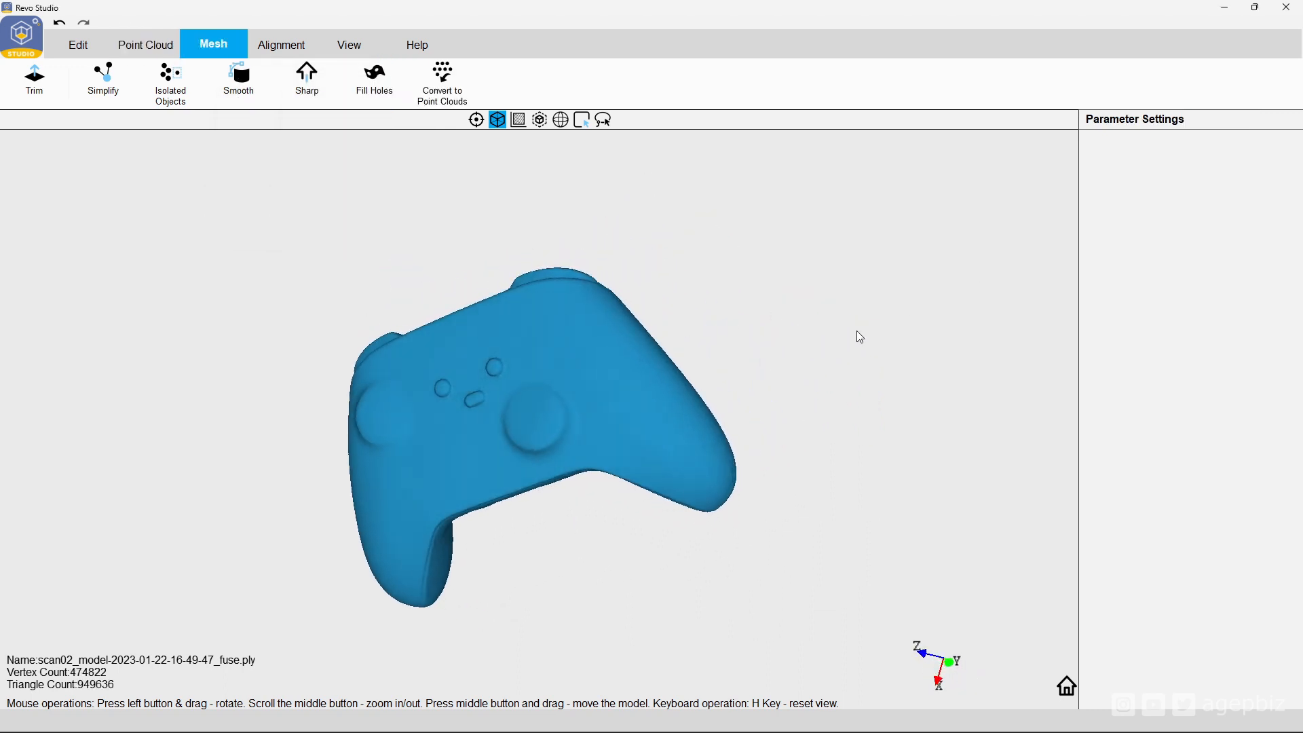